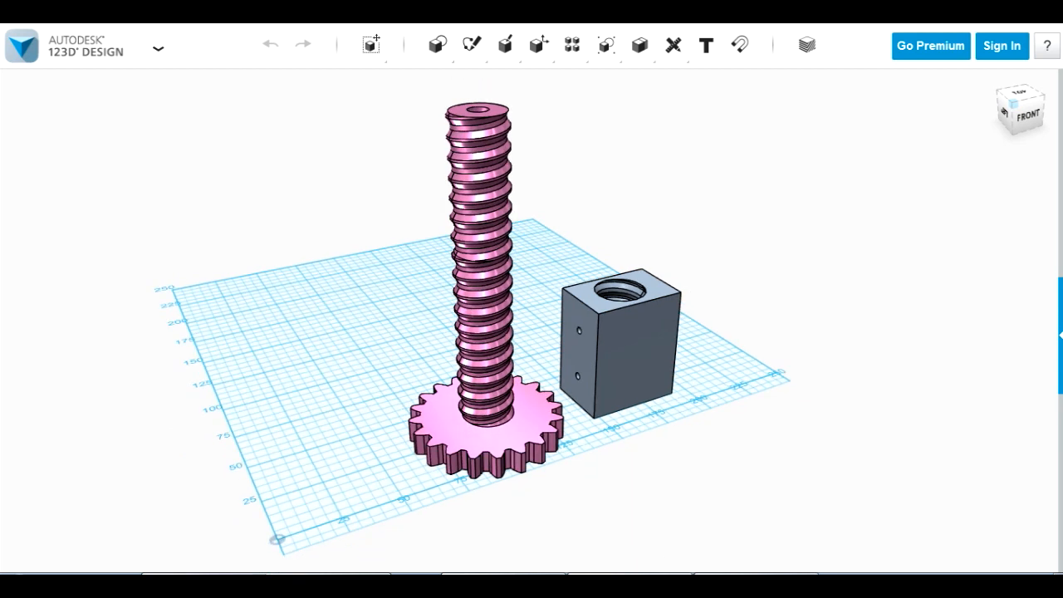
Step: Switch to the top view of the lead screw, gear and nut block via the ViewCube
drag(1017, 113, 1017, 100)
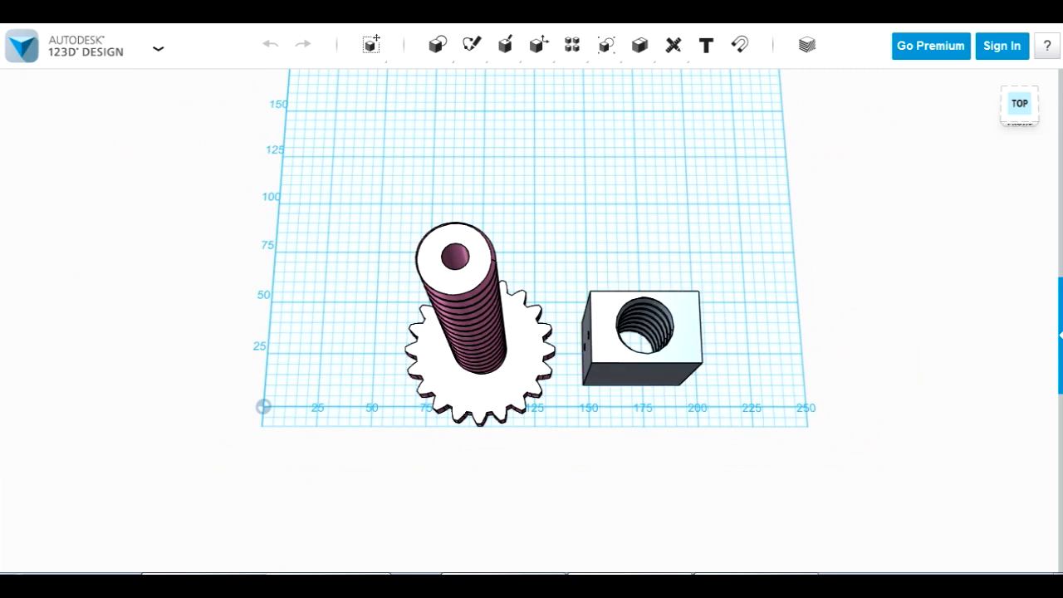
click(1020, 103)
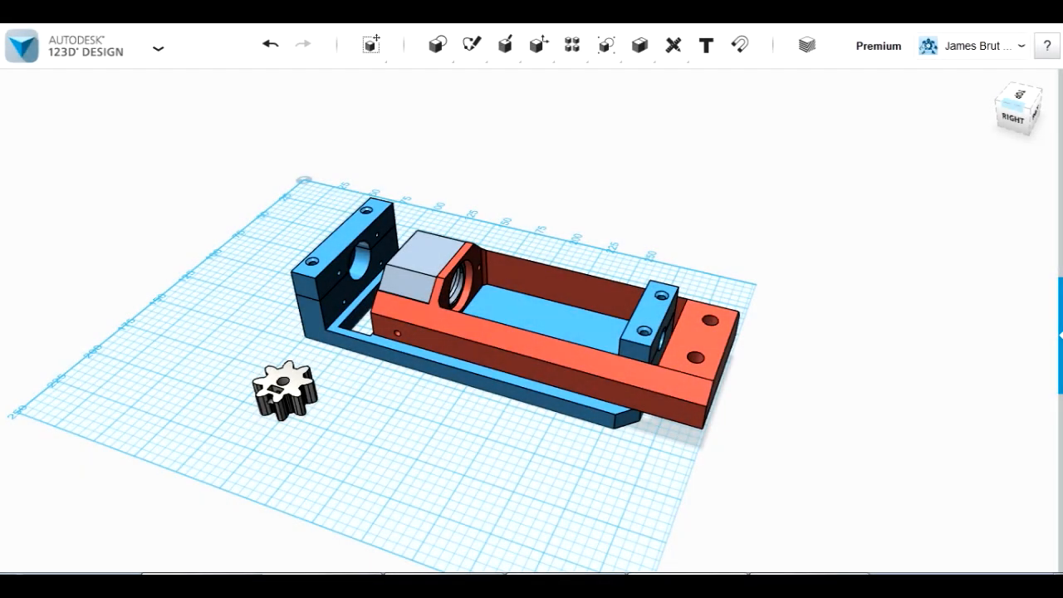
click(548, 332)
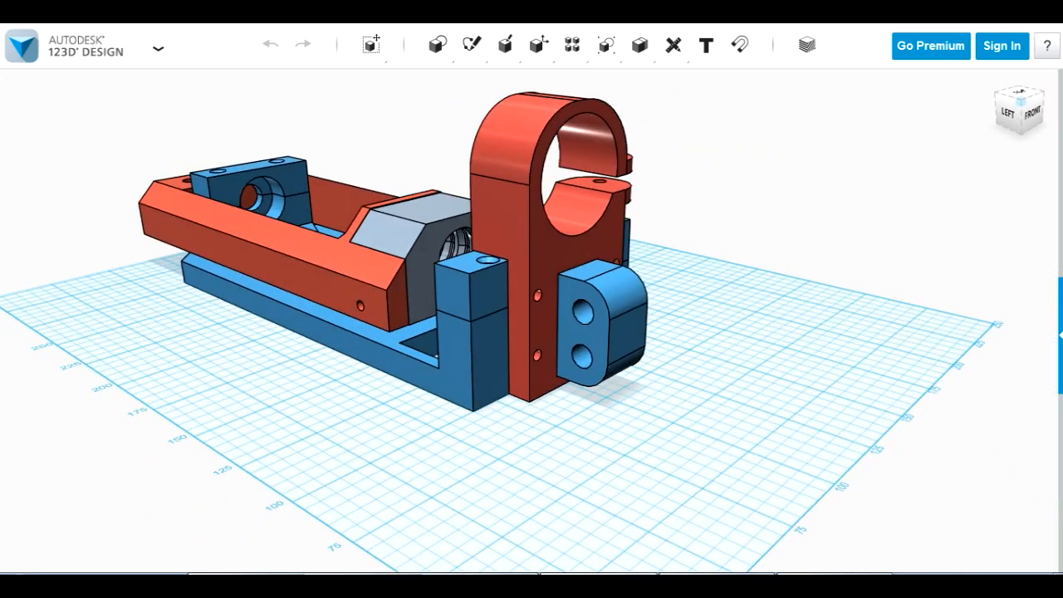
Step: Select the flexible bushing block in front of the red ring-shaped motor mount
click(598, 324)
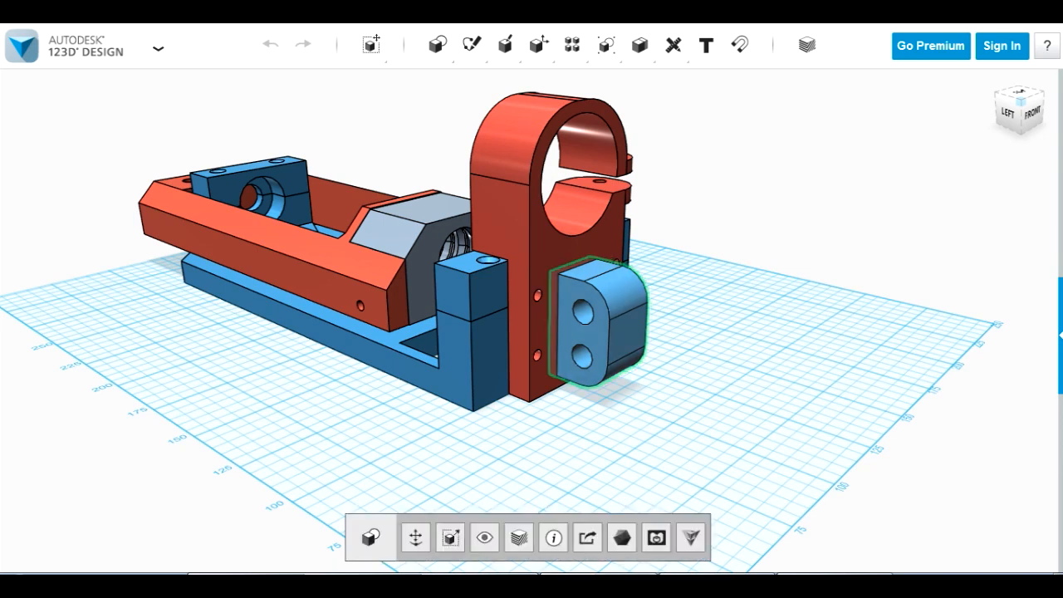
drag(590, 324, 689, 349)
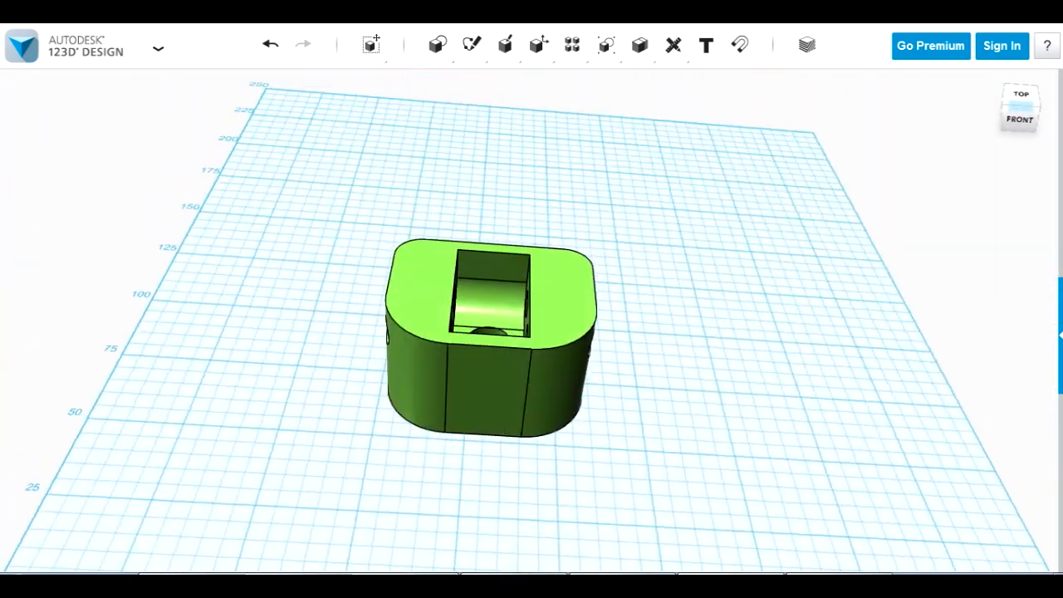
Step: View the green bushing side-on from the ViewCube RIGHT face, revealing its two through-holes
click(1023, 108)
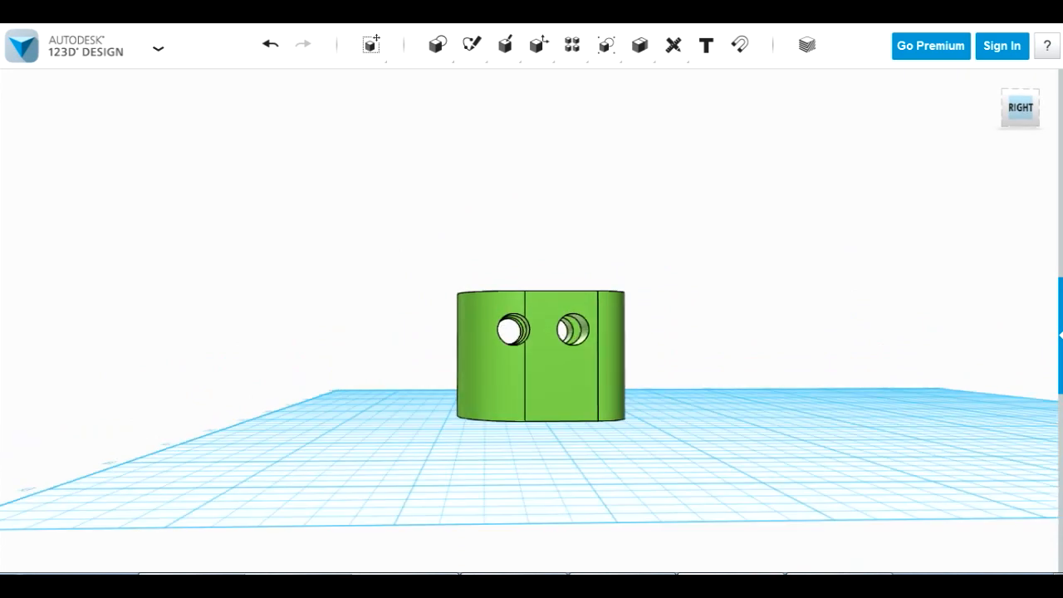